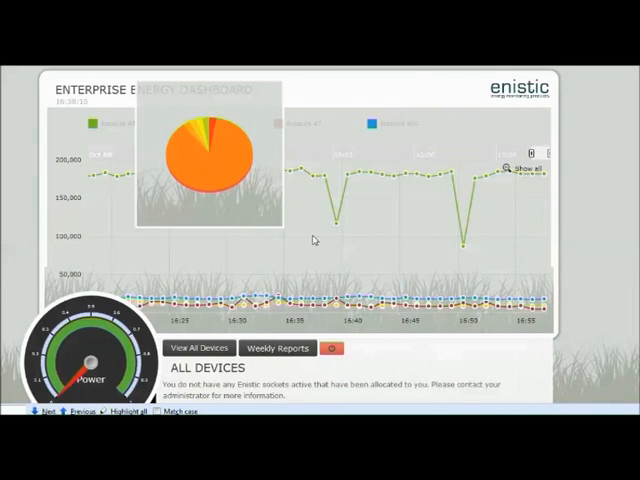
mouse_move(403, 298)
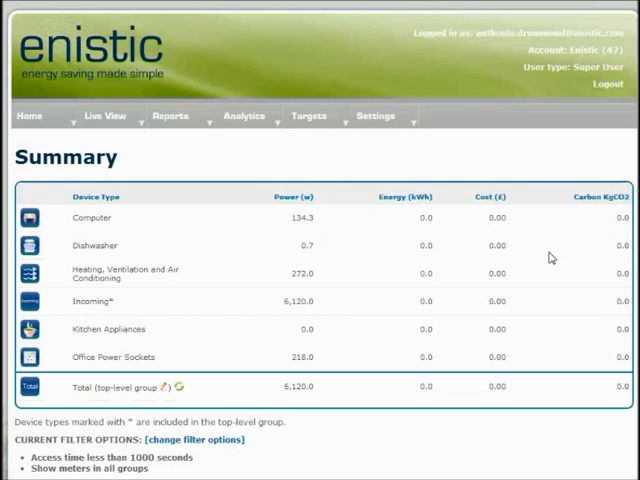
mouse_move(318, 275)
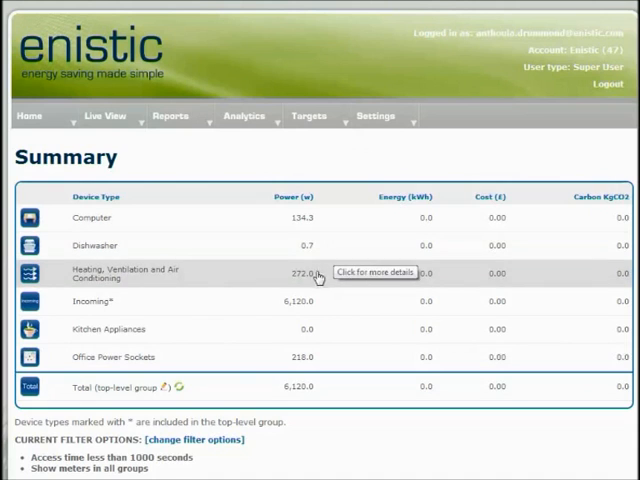
mouse_move(158, 285)
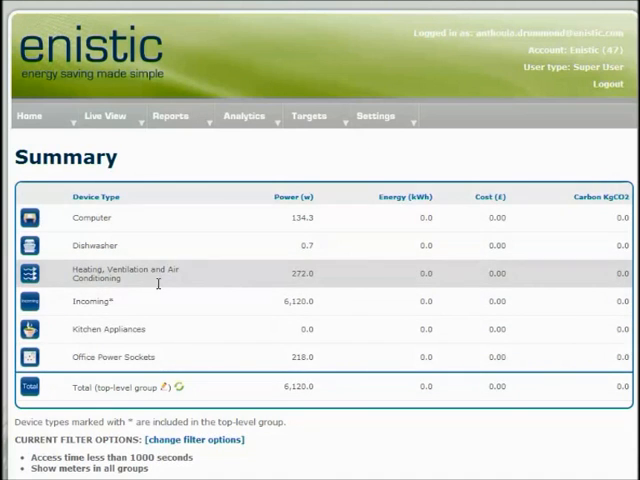
- Open the Energy Guardian dashboard and scroll down to last week's energy chart and projections
click(115, 274)
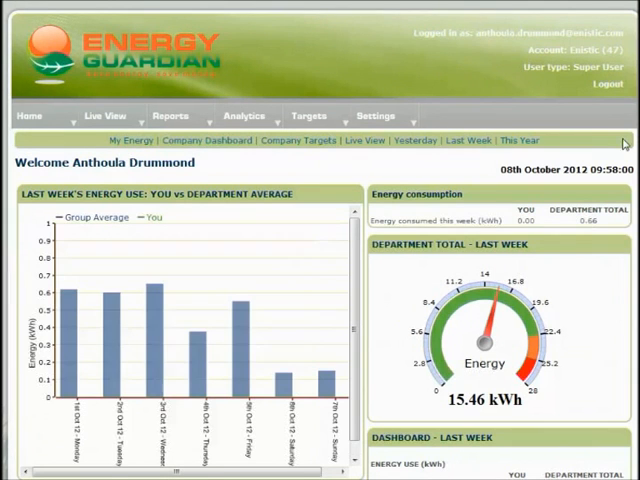
scroll(down, 3)
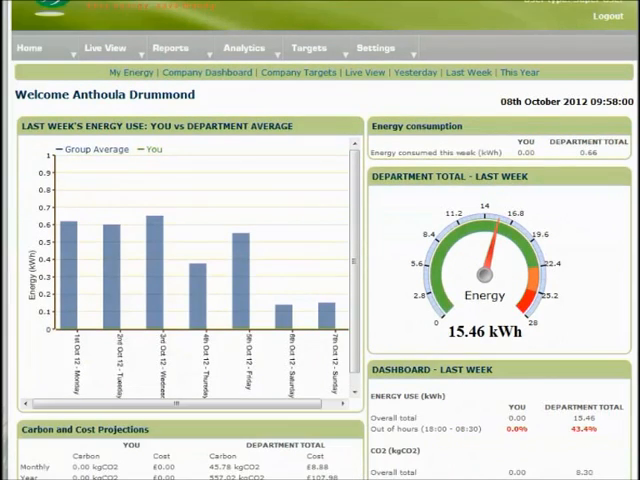
mouse_move(288, 320)
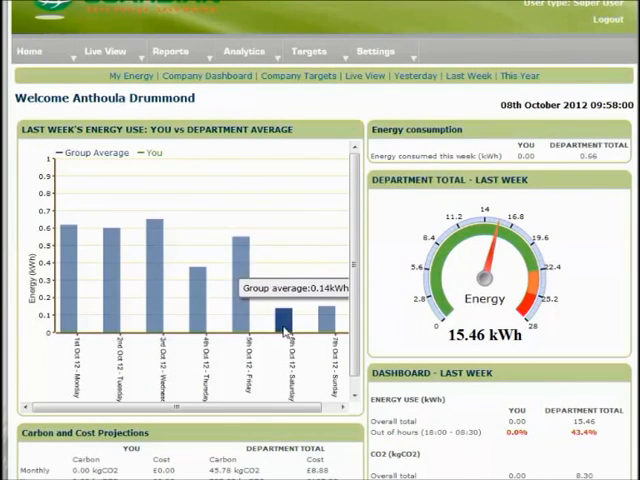
mouse_move(340, 104)
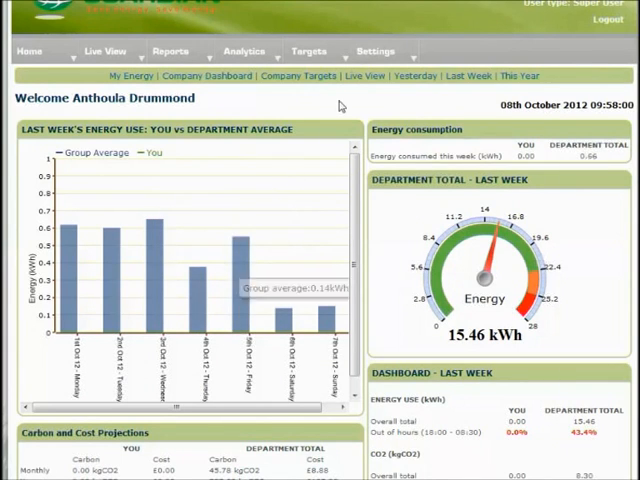